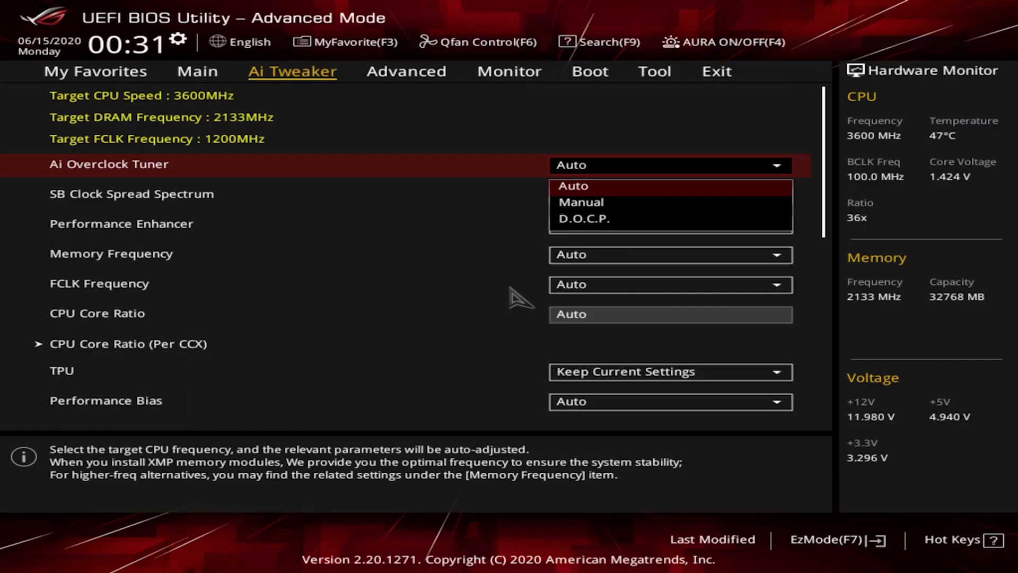
pyautogui.click(580, 202)
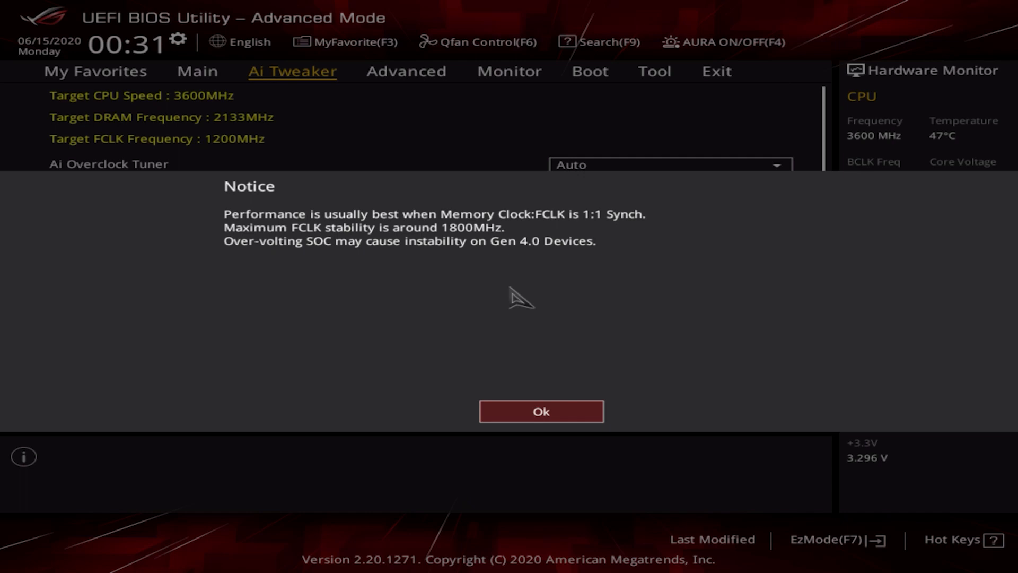
pyautogui.click(541, 412)
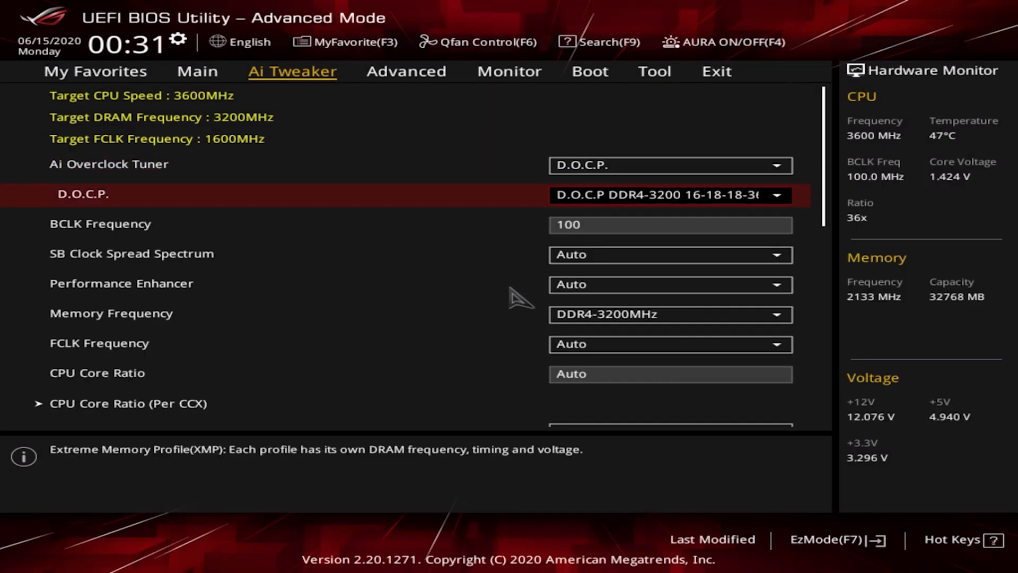